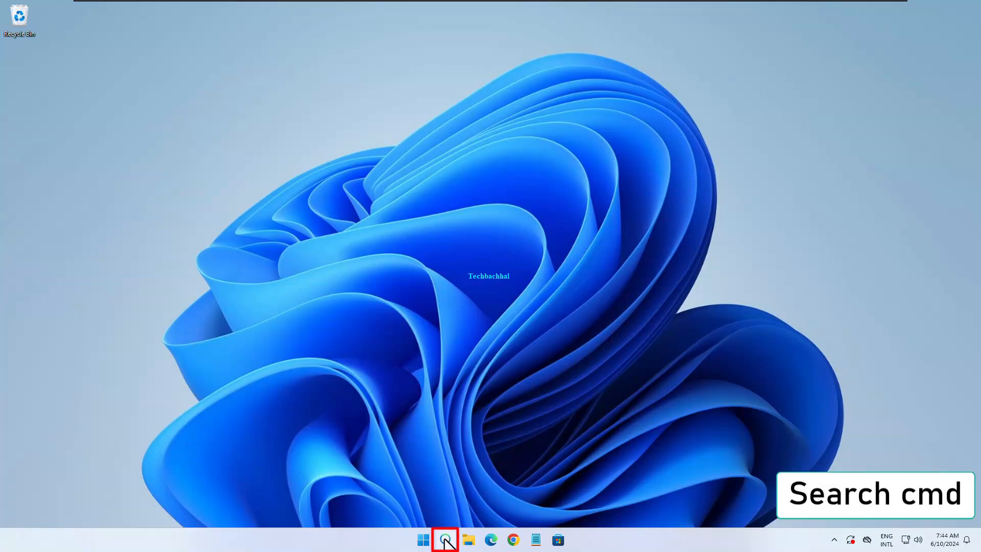
Step: Search for cmd and launch Command Prompt as administrator
click(444, 540)
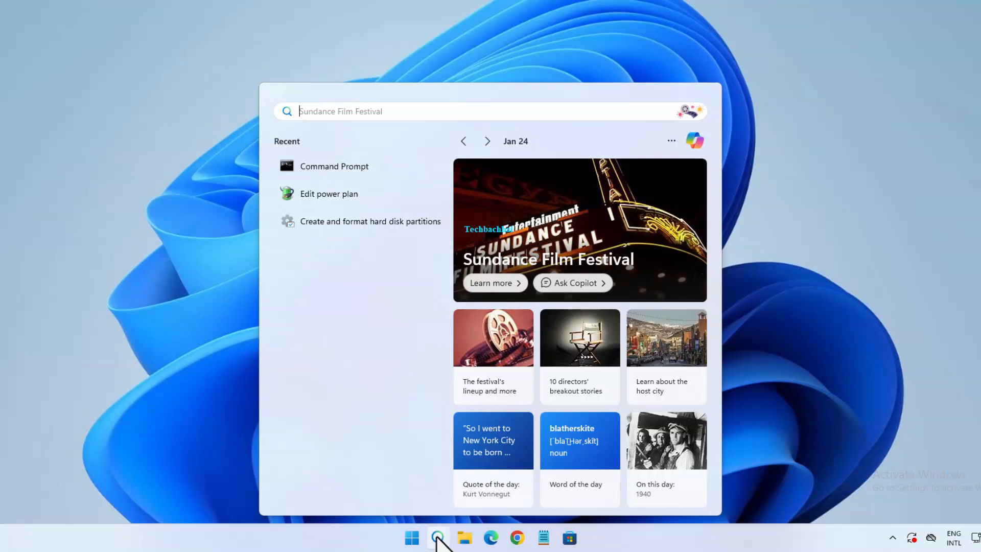
text(cm)
text(ip)
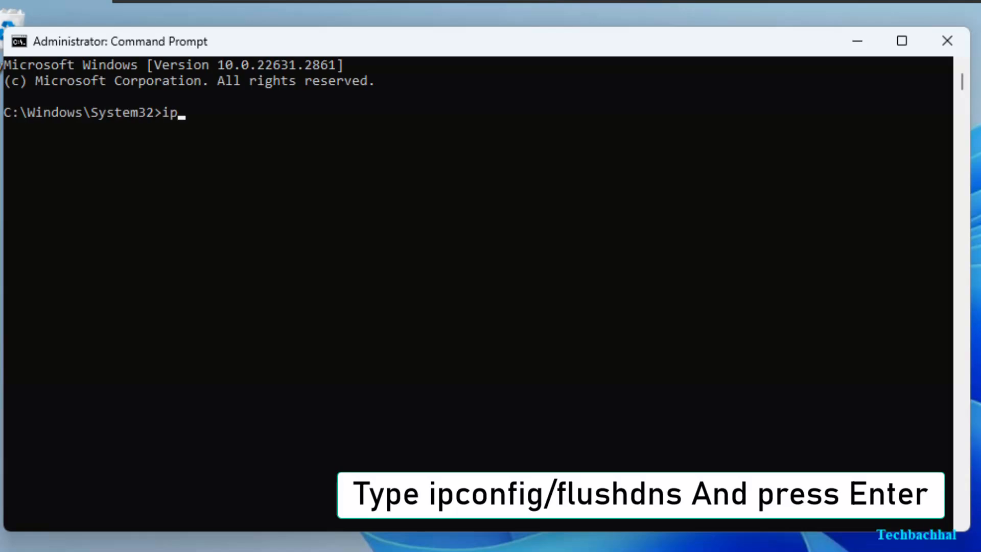
Step: Run ipconfig /flushdns and netsh winsock reset, then close Command Prompt
text(config)
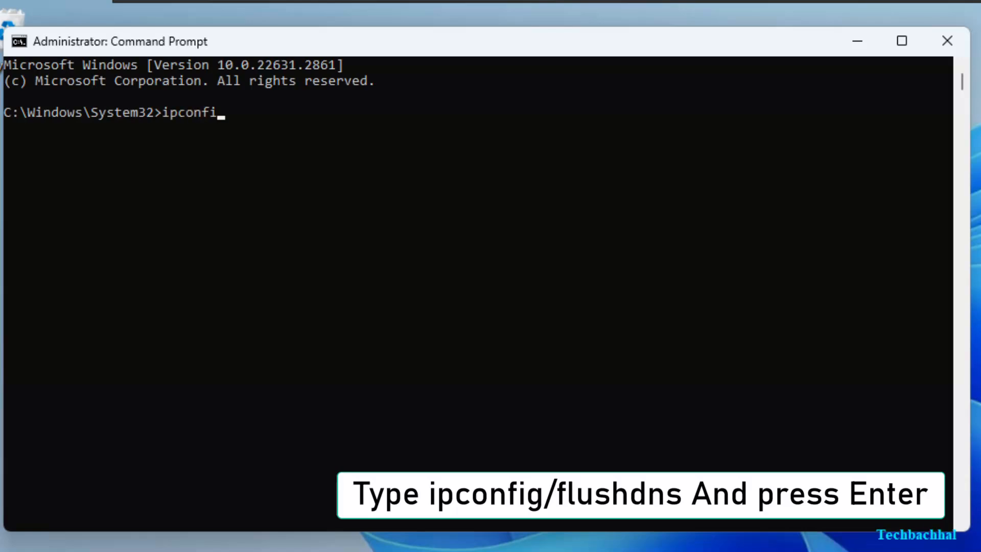
text(g/flushdns)
text(netsh winsock reset)
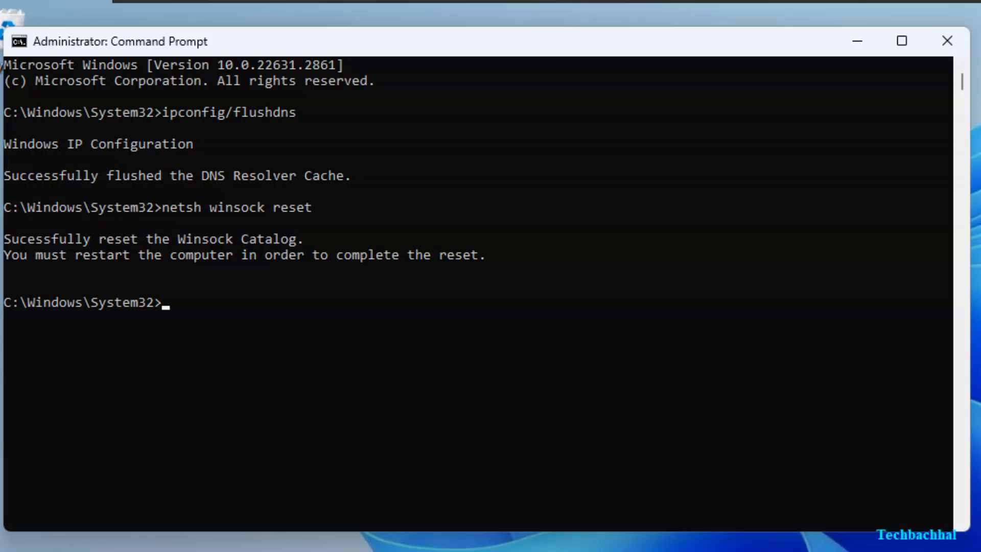
click(948, 40)
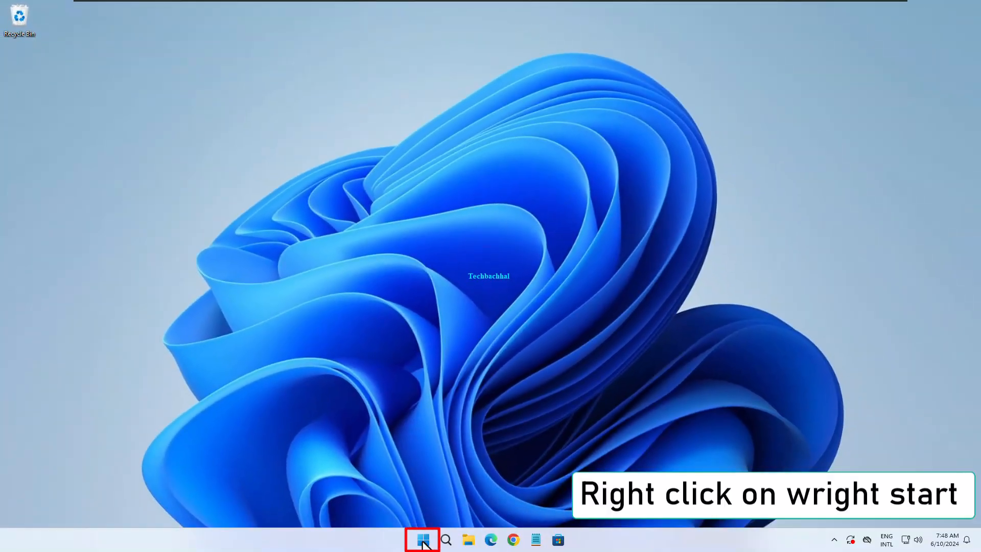
Step: Restart the PC from the Start button's power menu
right_click(423, 540)
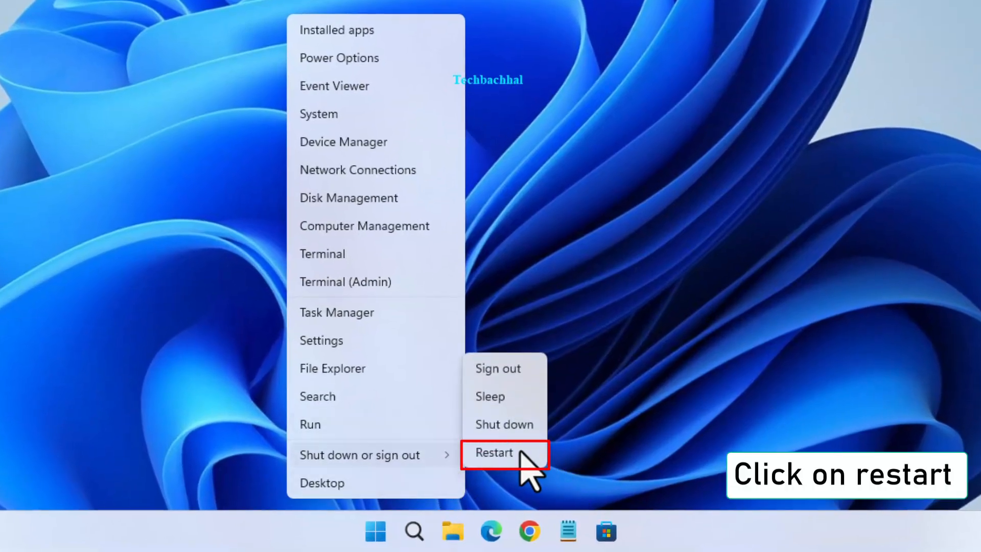
click(493, 453)
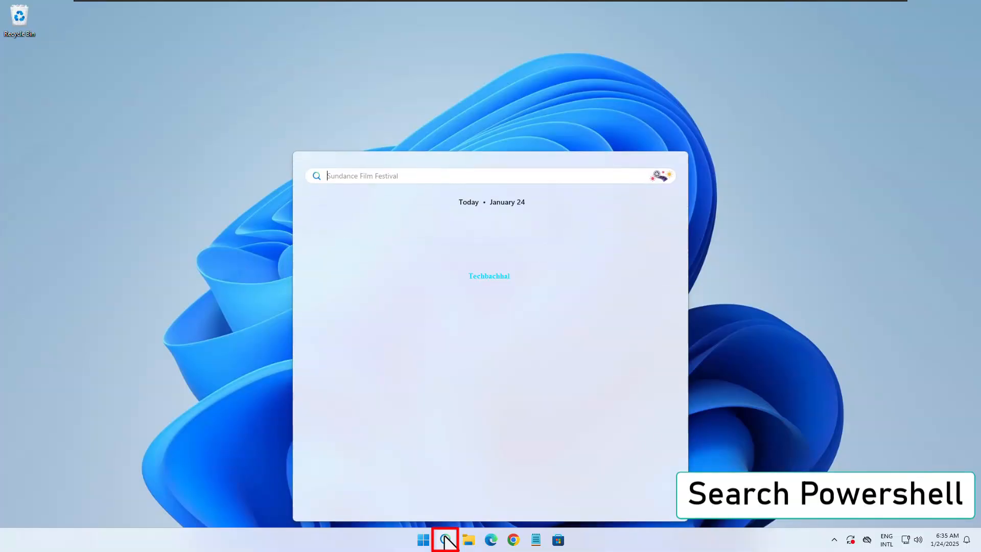
Step: Launch Windows PowerShell as administrator from Search's Recent list
click(444, 539)
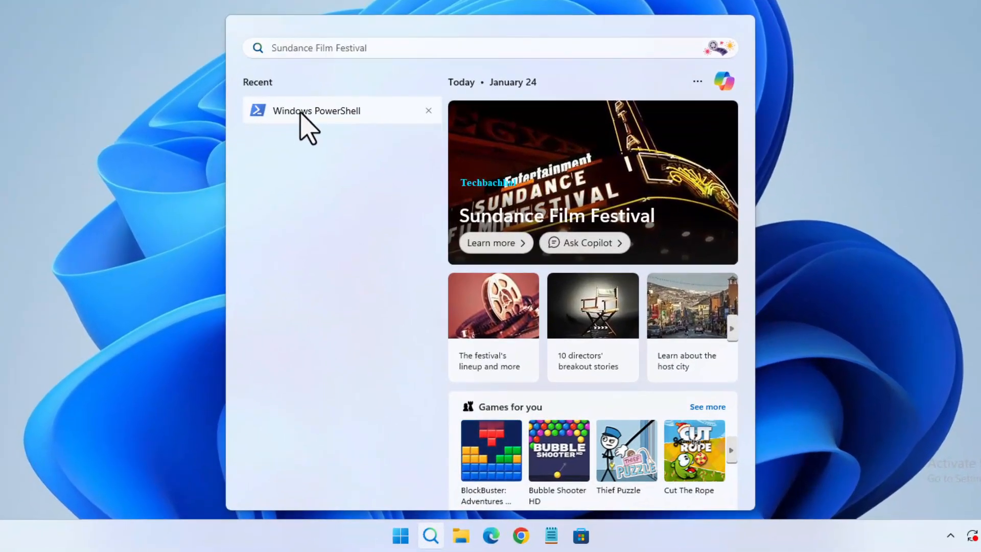
right_click(316, 110)
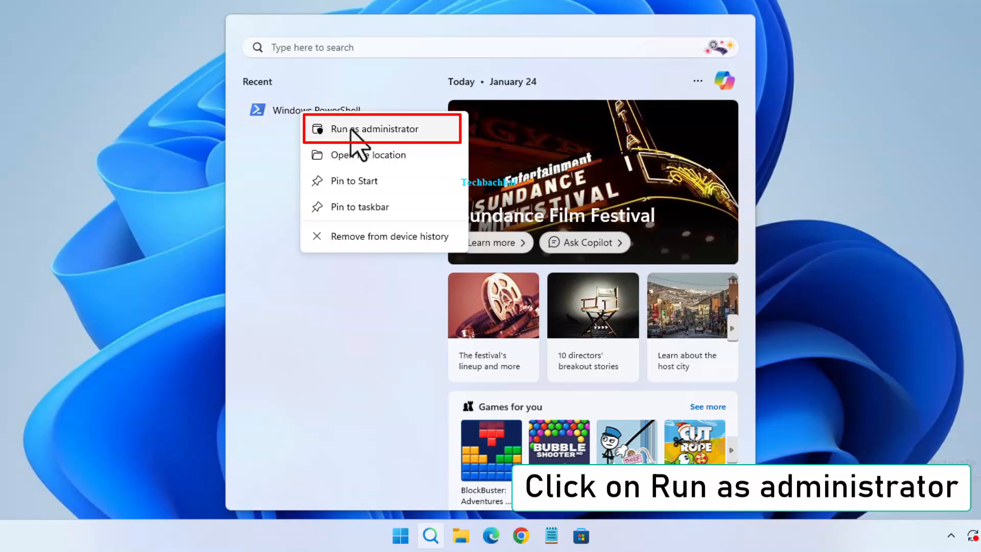
click(375, 129)
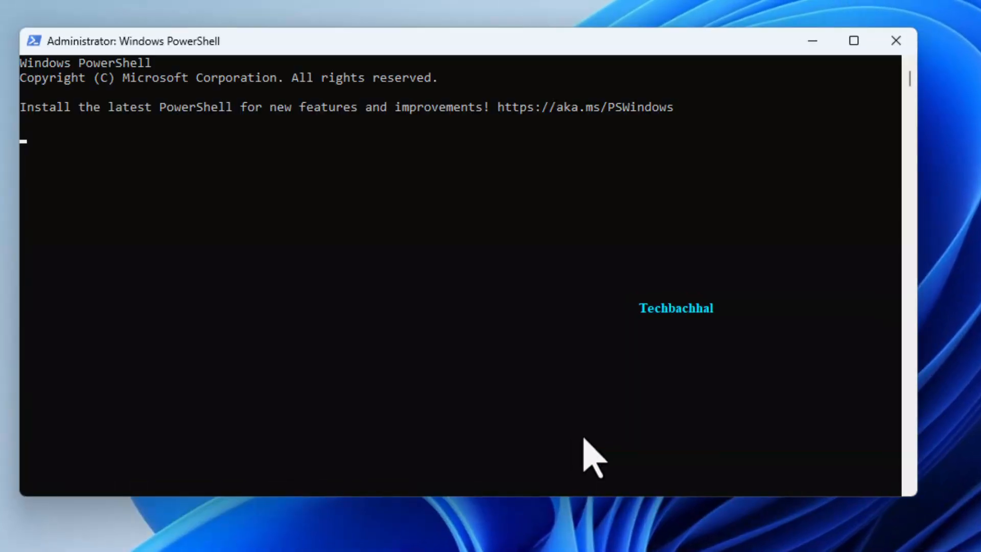
Step: Run wsl -update, review the printed WSL usage help, and close PowerShell
text(wsl -)
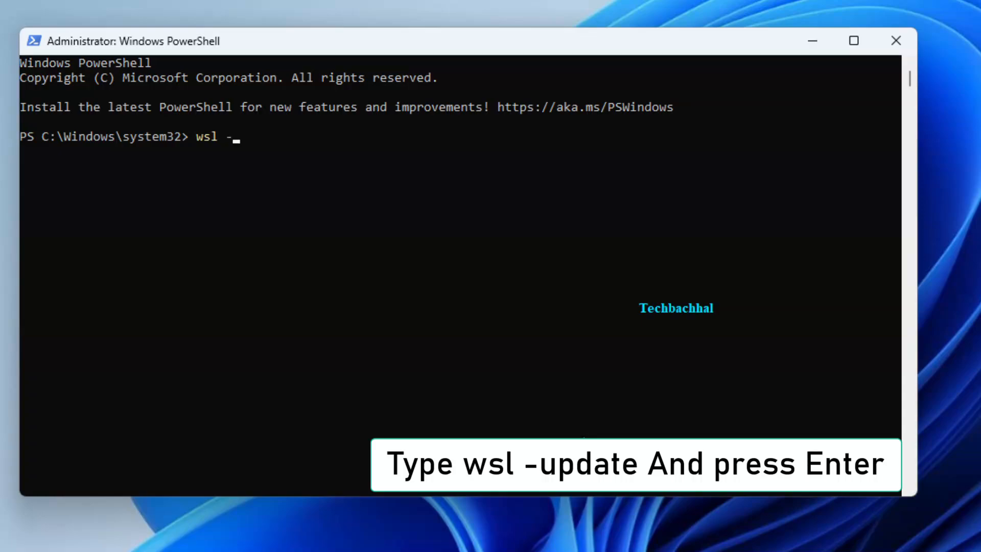
text(i)
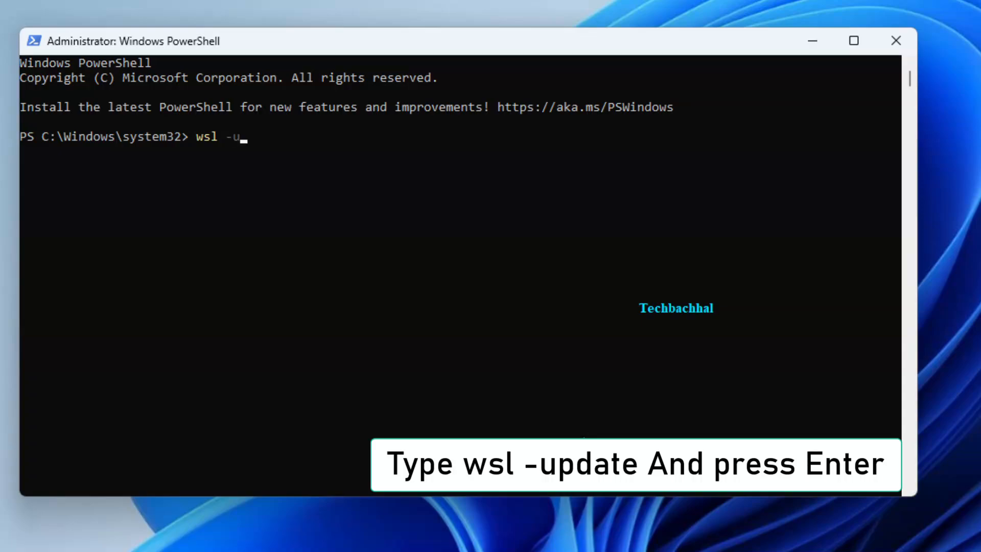
text(pdate)
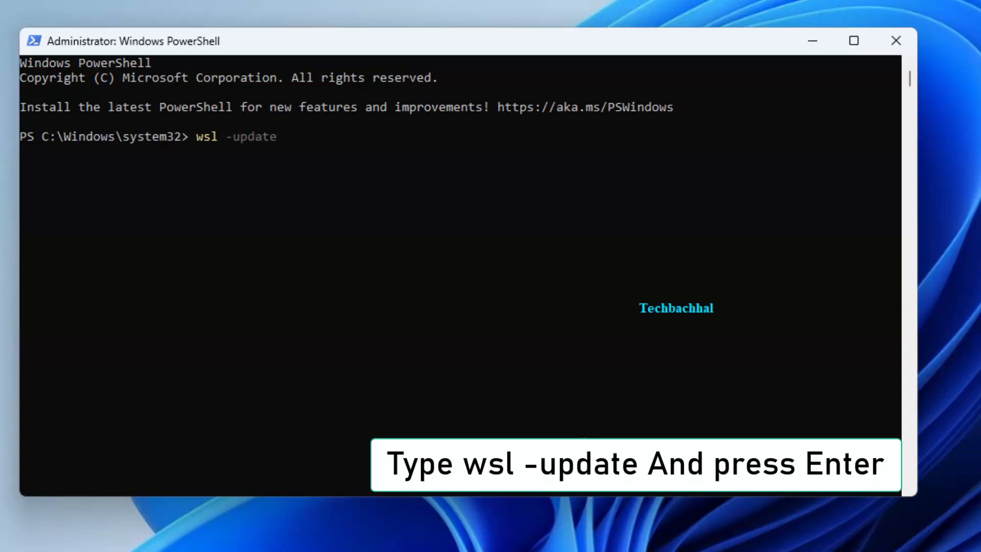
key(Enter)
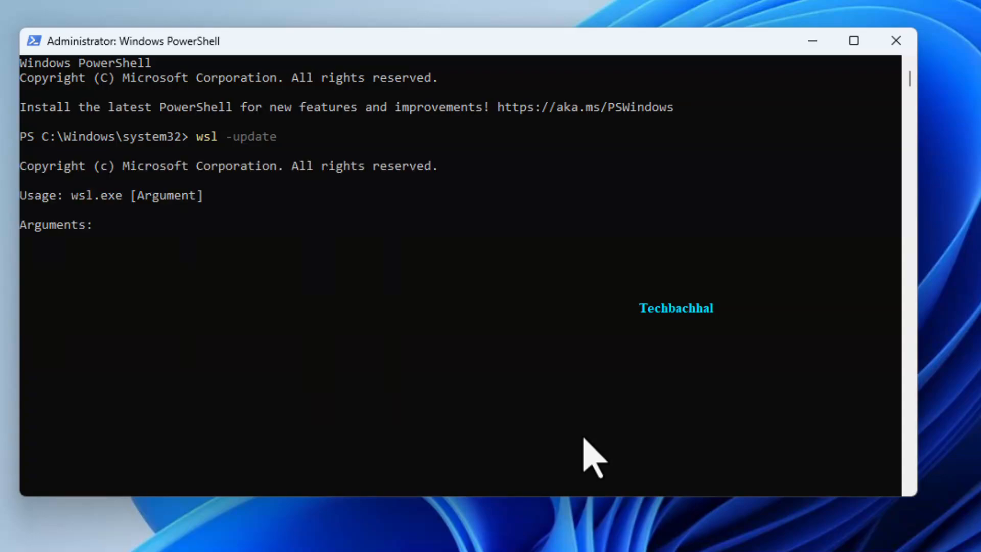
scroll(down, 3)
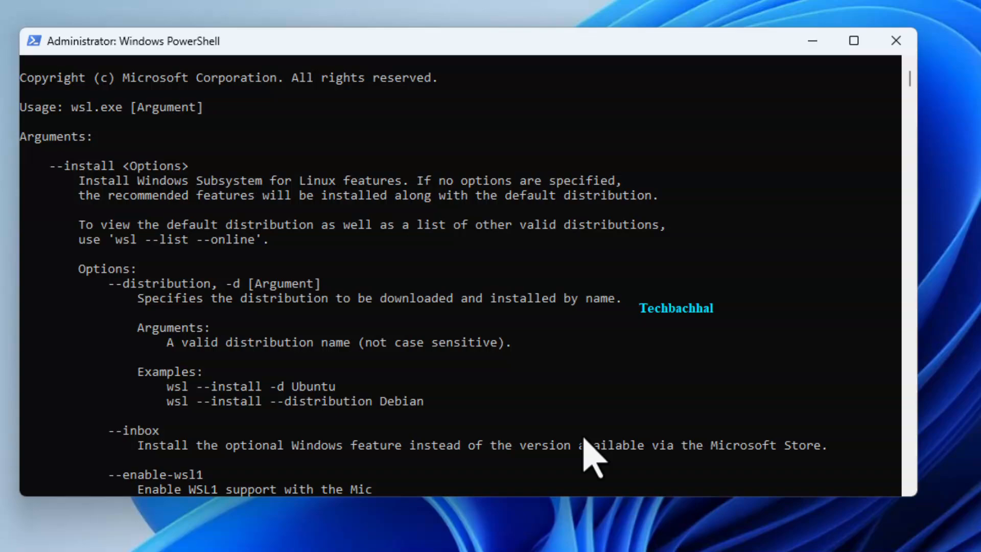
scroll(down, 3)
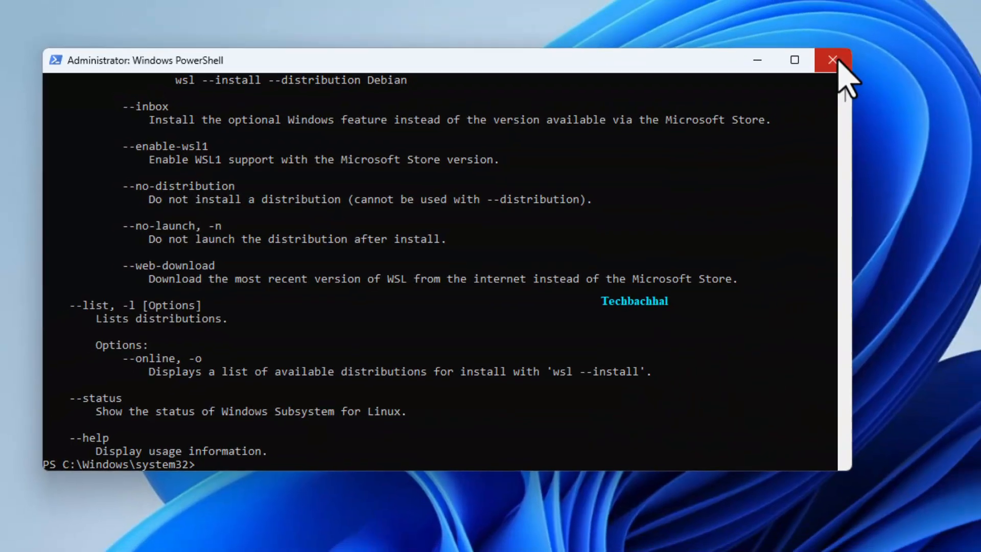
click(833, 61)
text(windows feat)
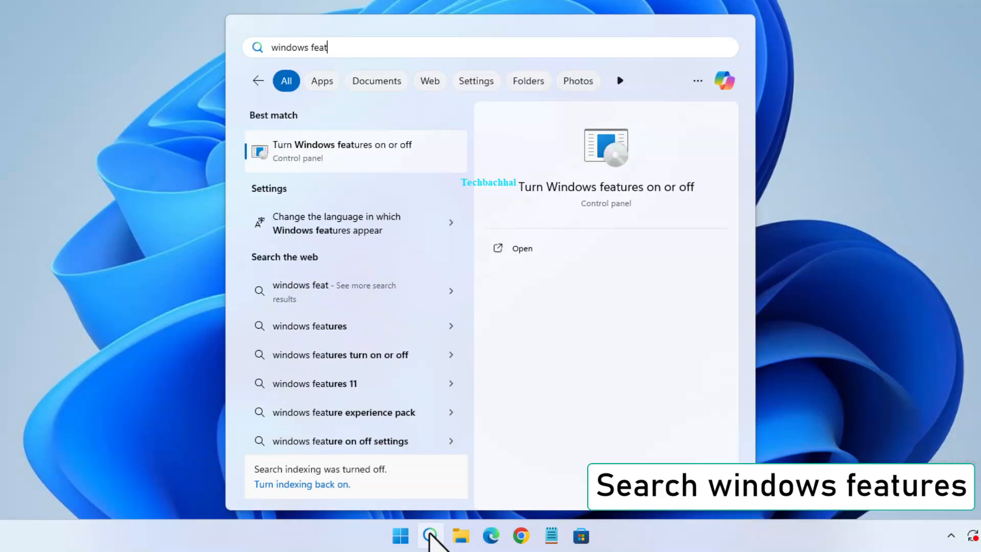
Step: Choose Turn Windows features on or off from the windows features results
click(342, 151)
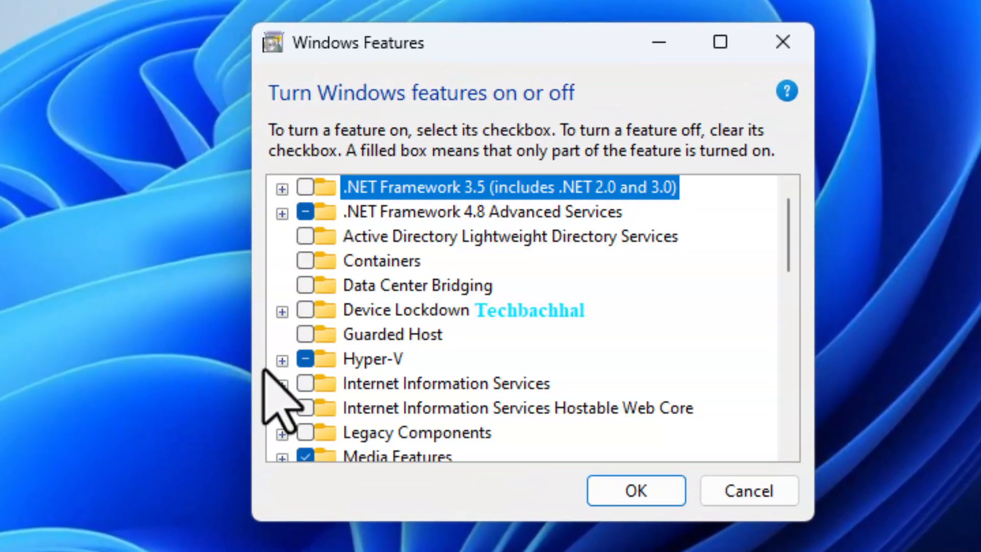
Step: Enable Hyper-V Management Tools, leaving Hyper-V Platform off, and confirm with OK
click(282, 360)
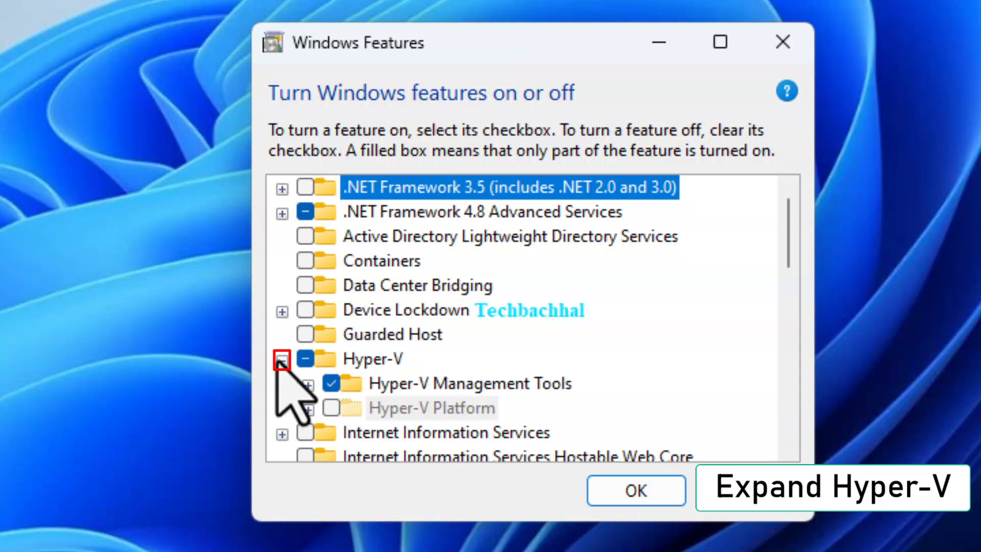
click(281, 359)
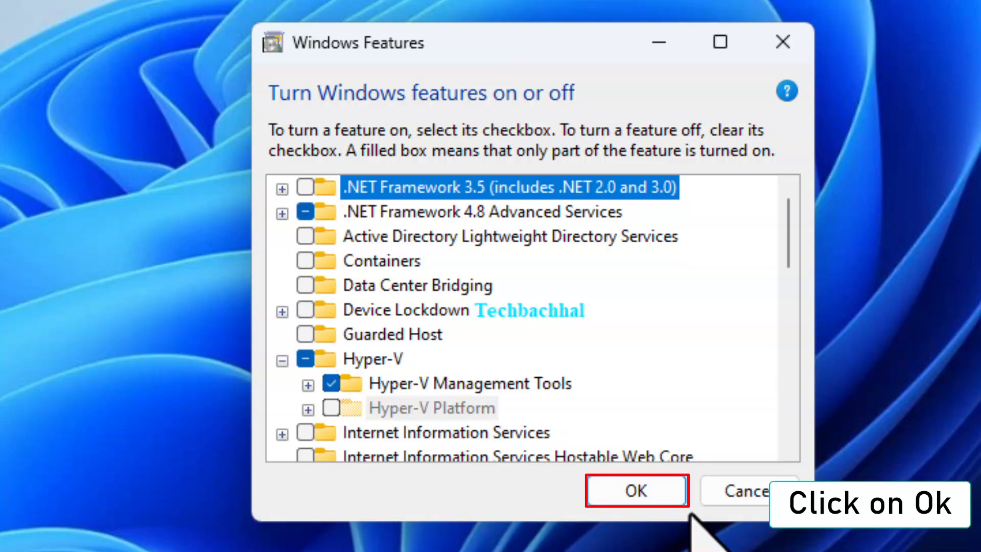
click(636, 490)
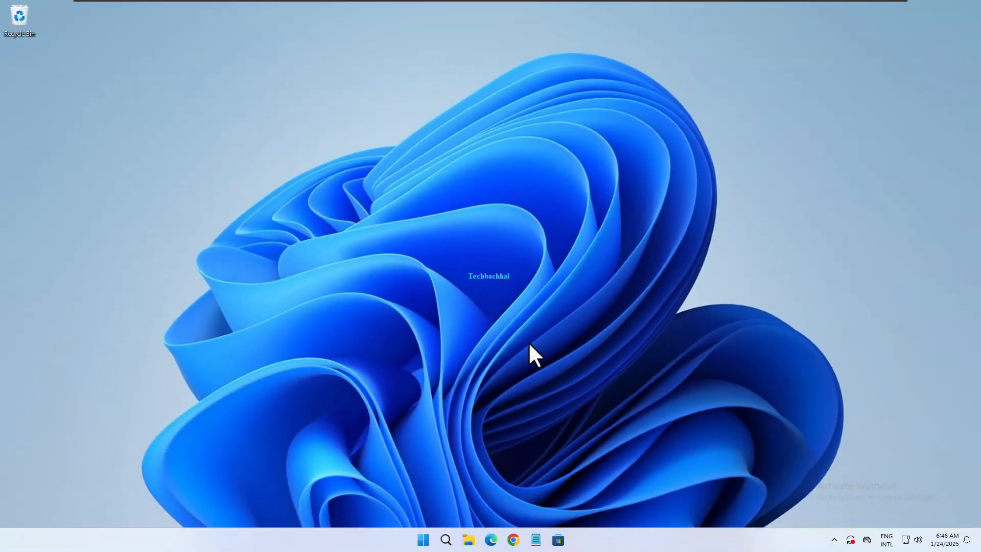
Step: Bring up the Start button's power-user menu to reach Shut down or sign out
right_click(423, 540)
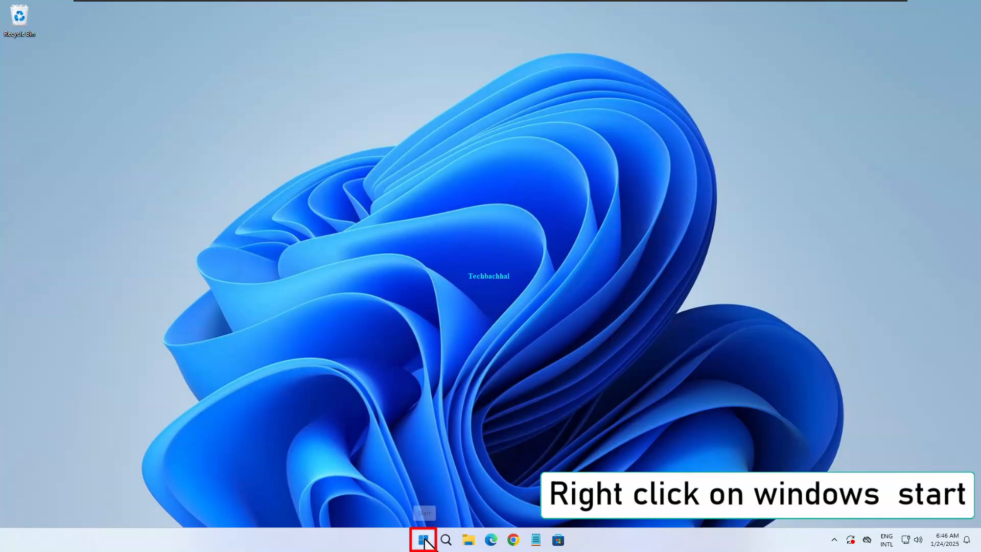
right_click(423, 539)
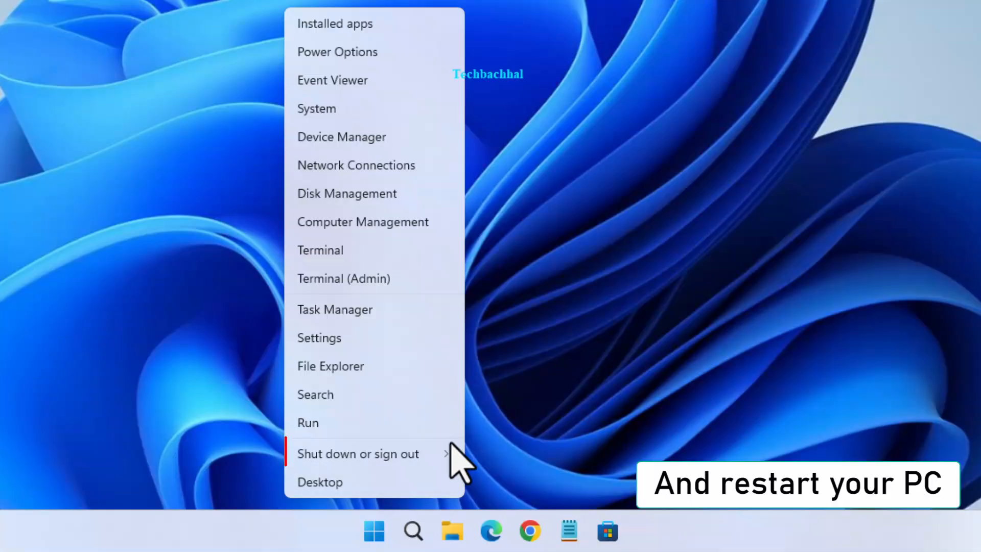